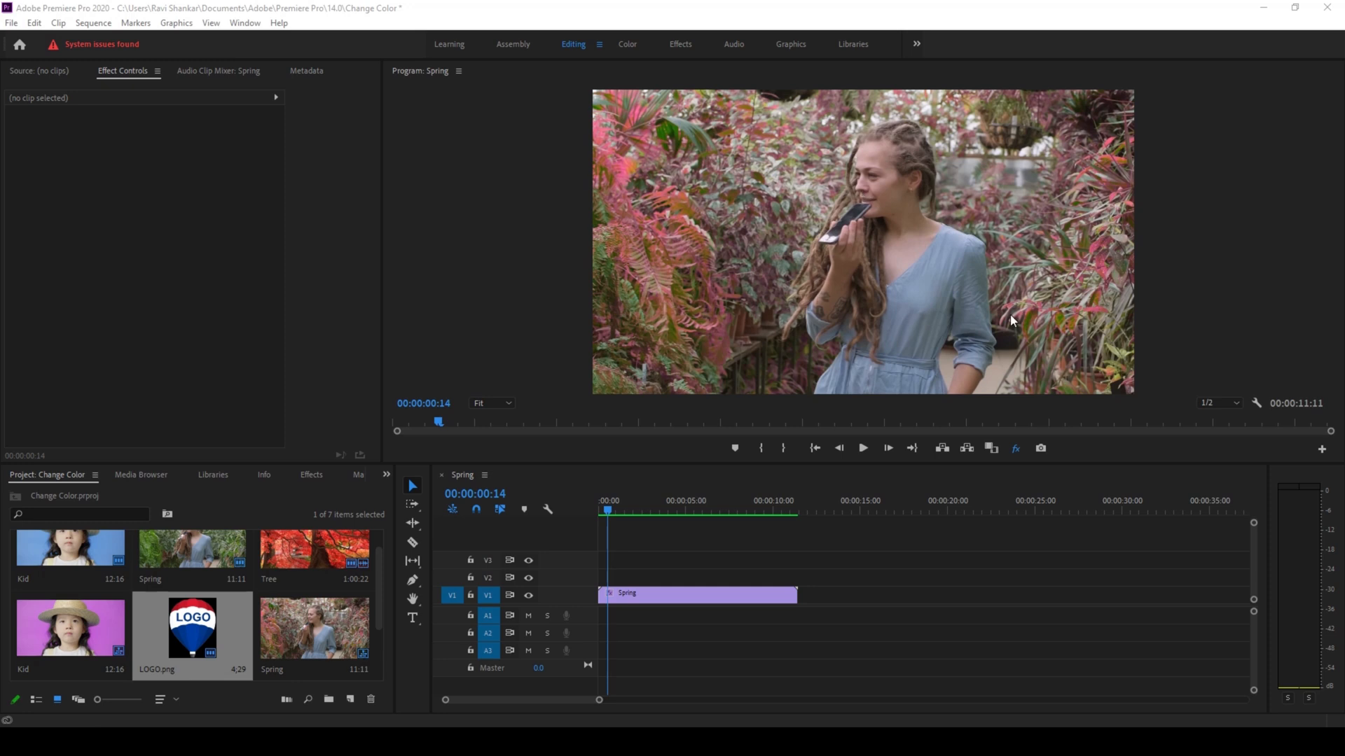
pyautogui.moveTo(783, 328)
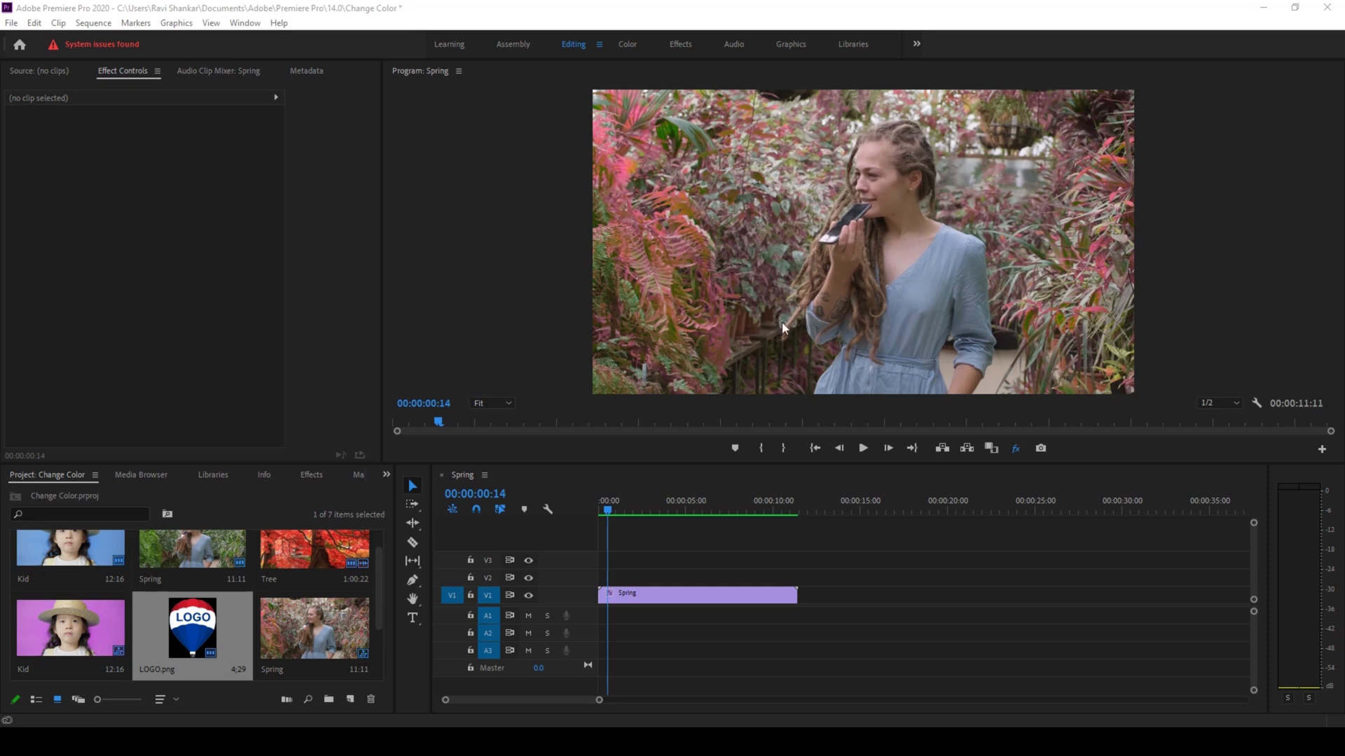
pyautogui.moveTo(818, 221)
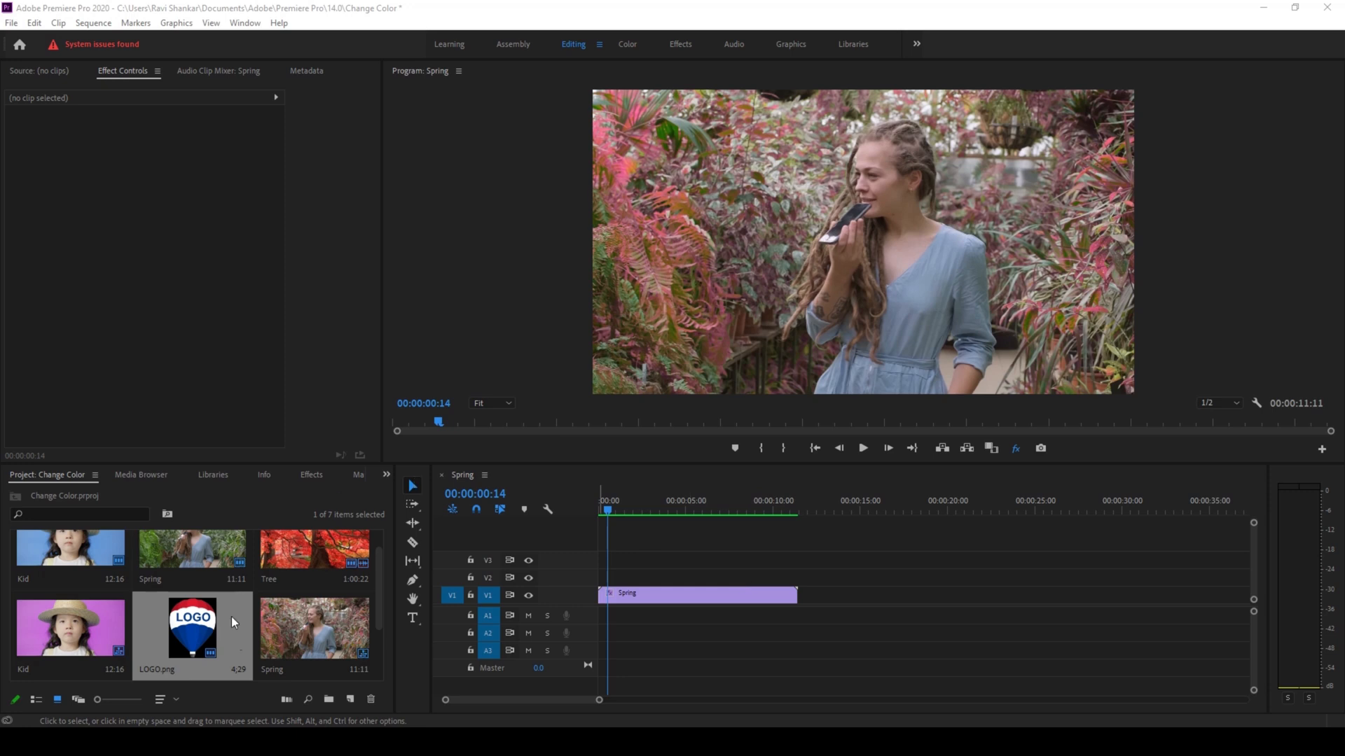
pyautogui.moveTo(391, 574)
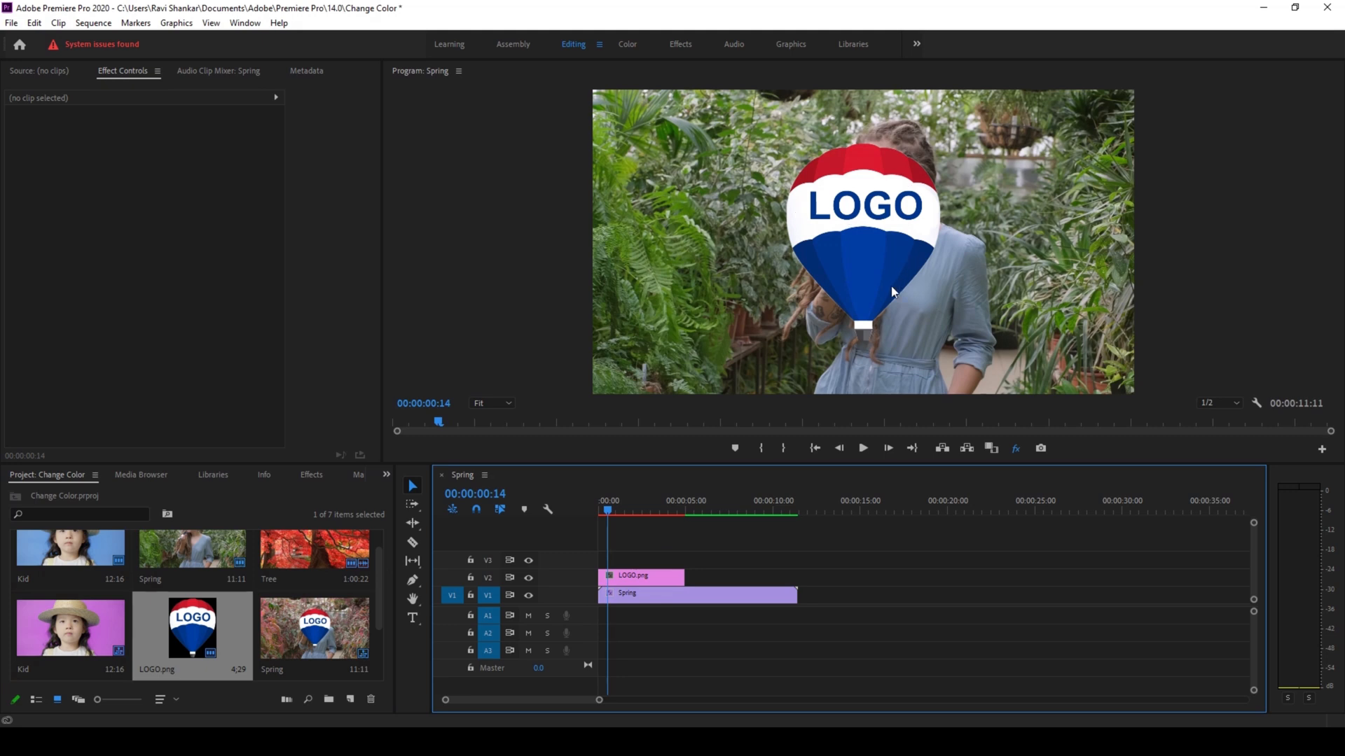
pyautogui.moveTo(1046, 98)
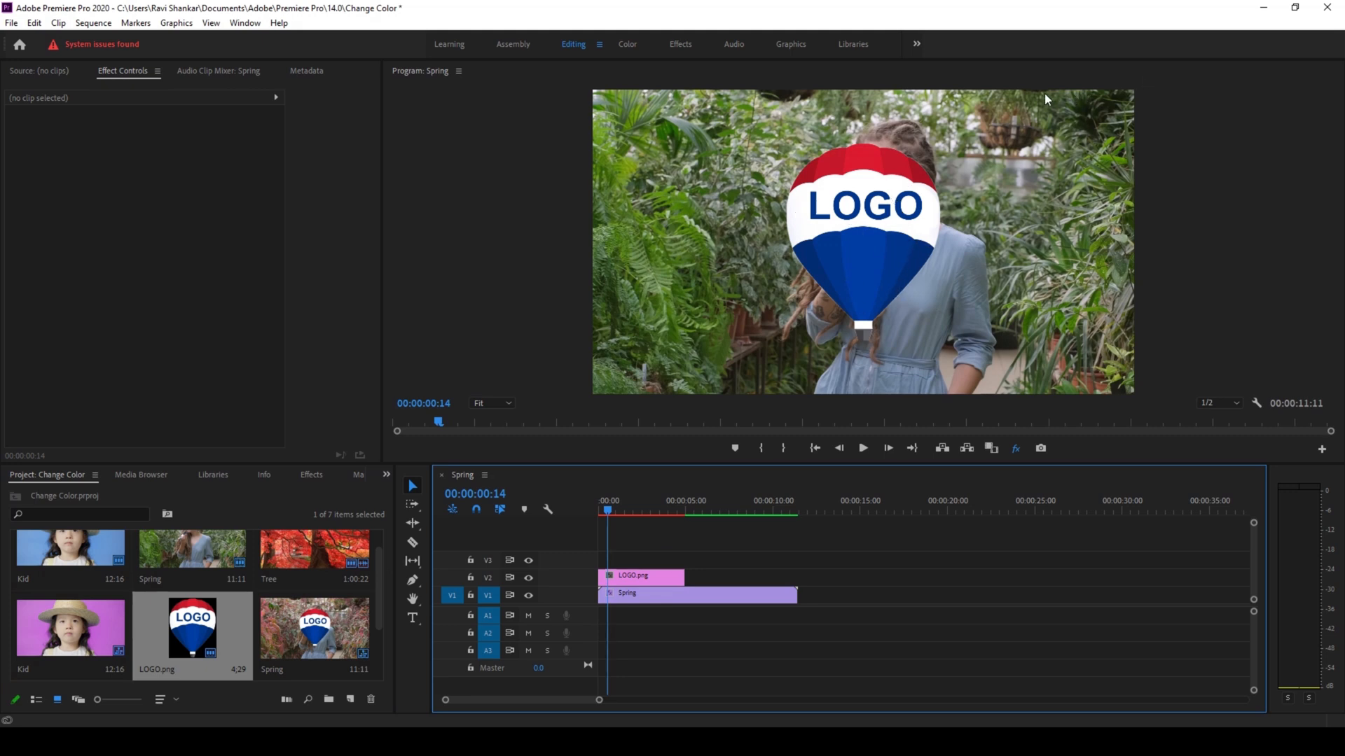
pyautogui.moveTo(1076, 372)
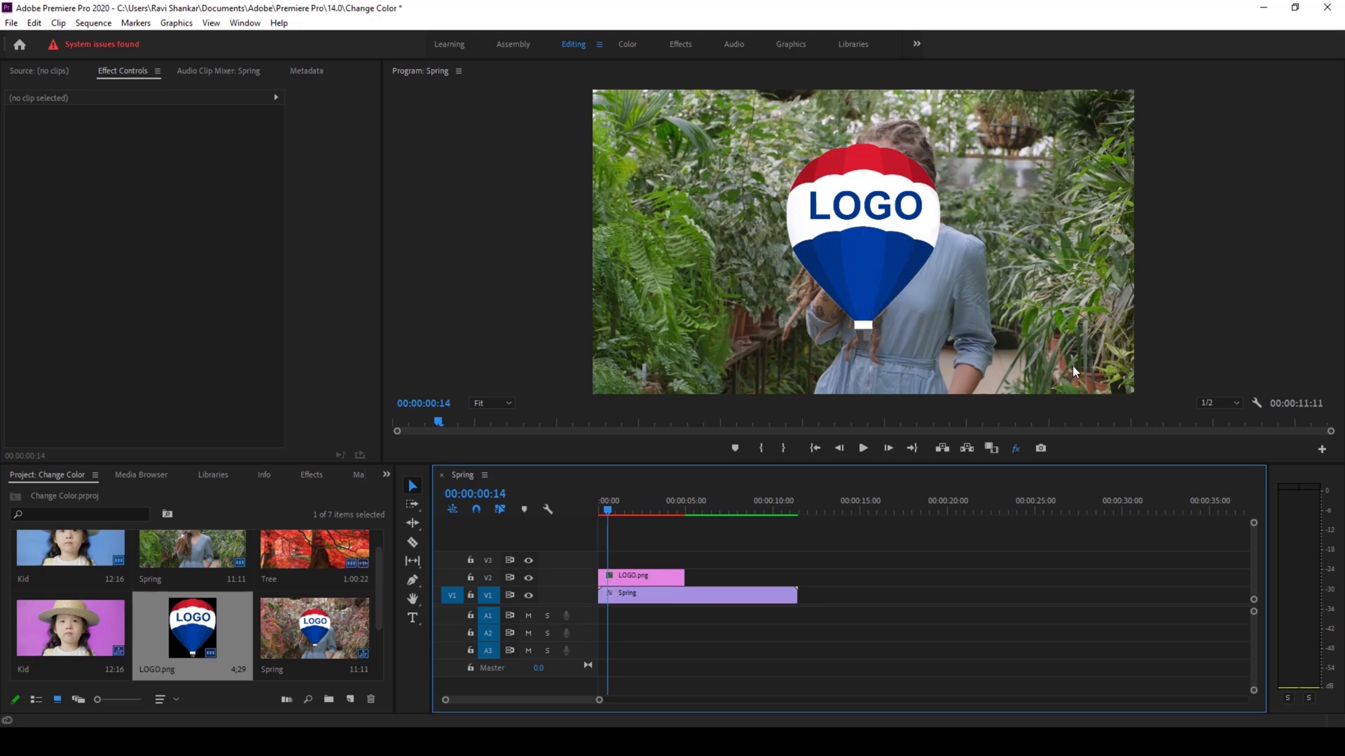
pyautogui.moveTo(1050, 306)
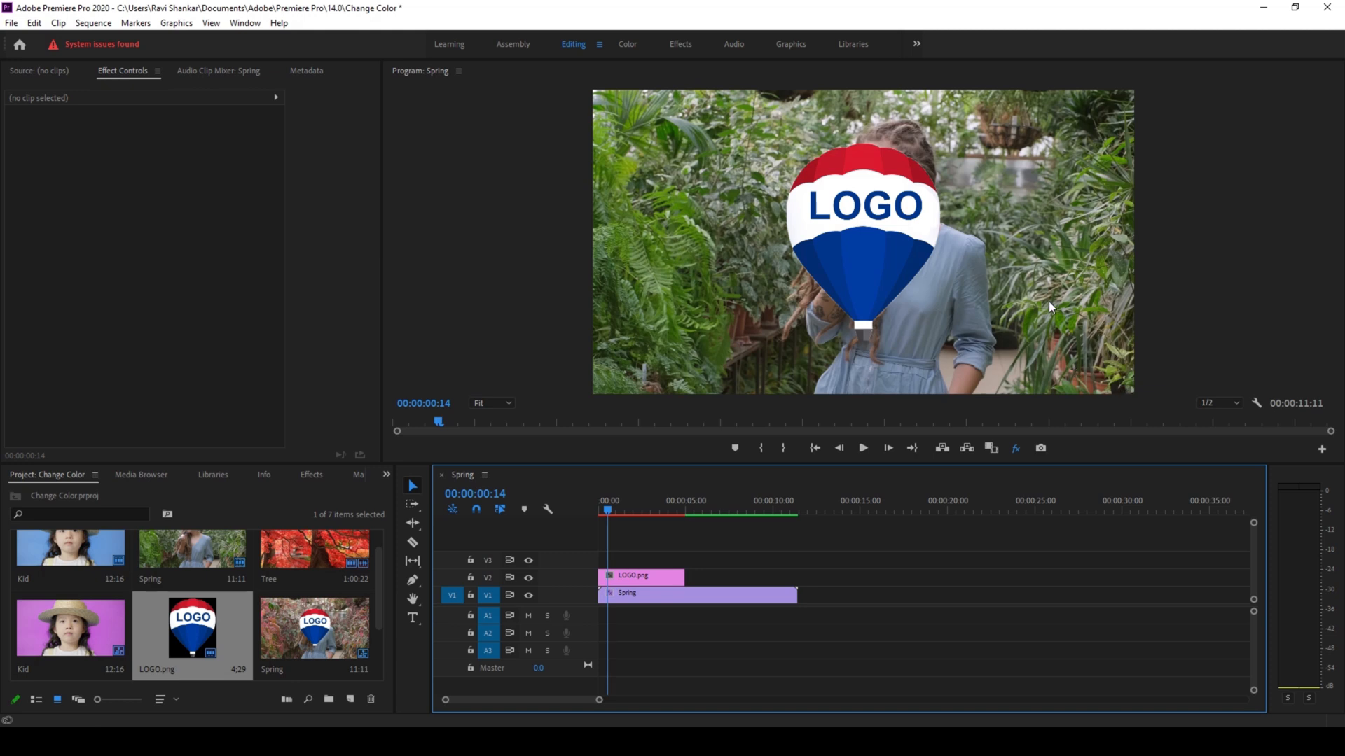
pyautogui.moveTo(725, 395)
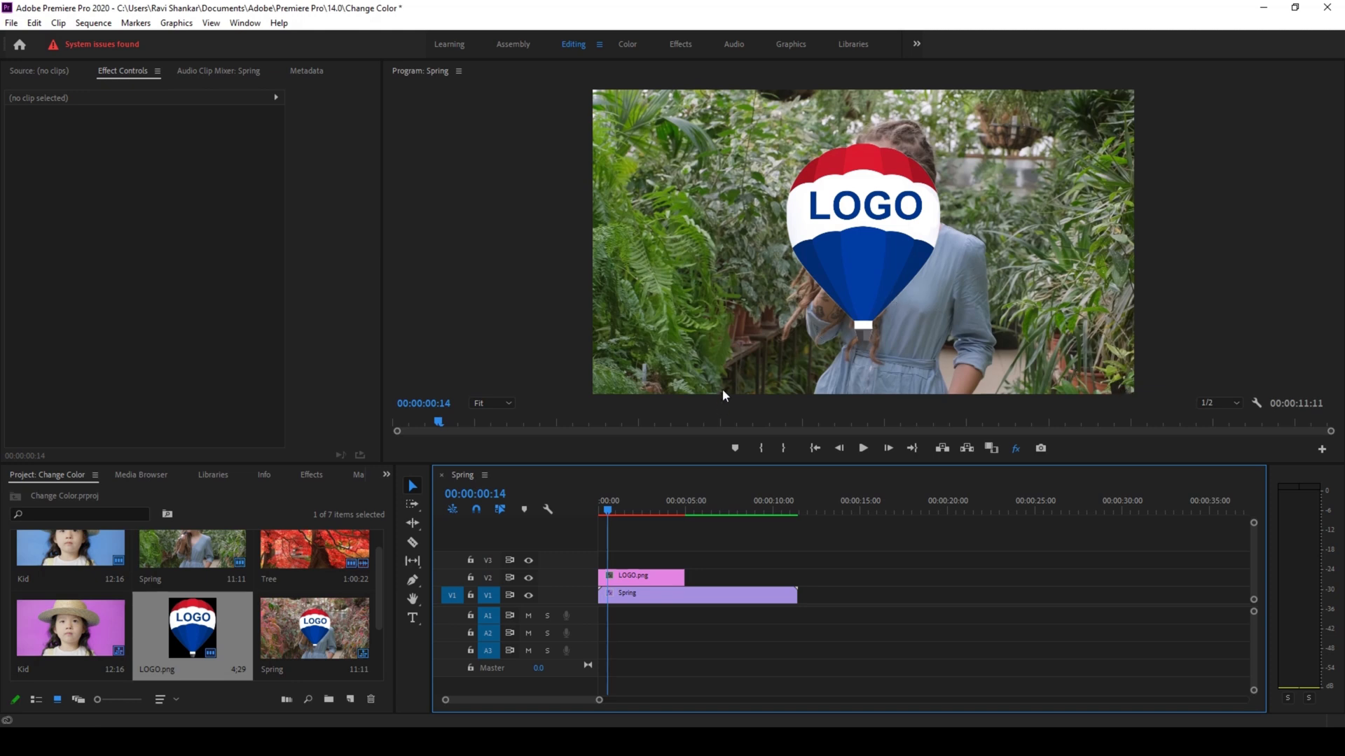
# - Set the LOGO clip's Motion Position to 925, 816 so the woman's face shows
pyautogui.click(642, 575)
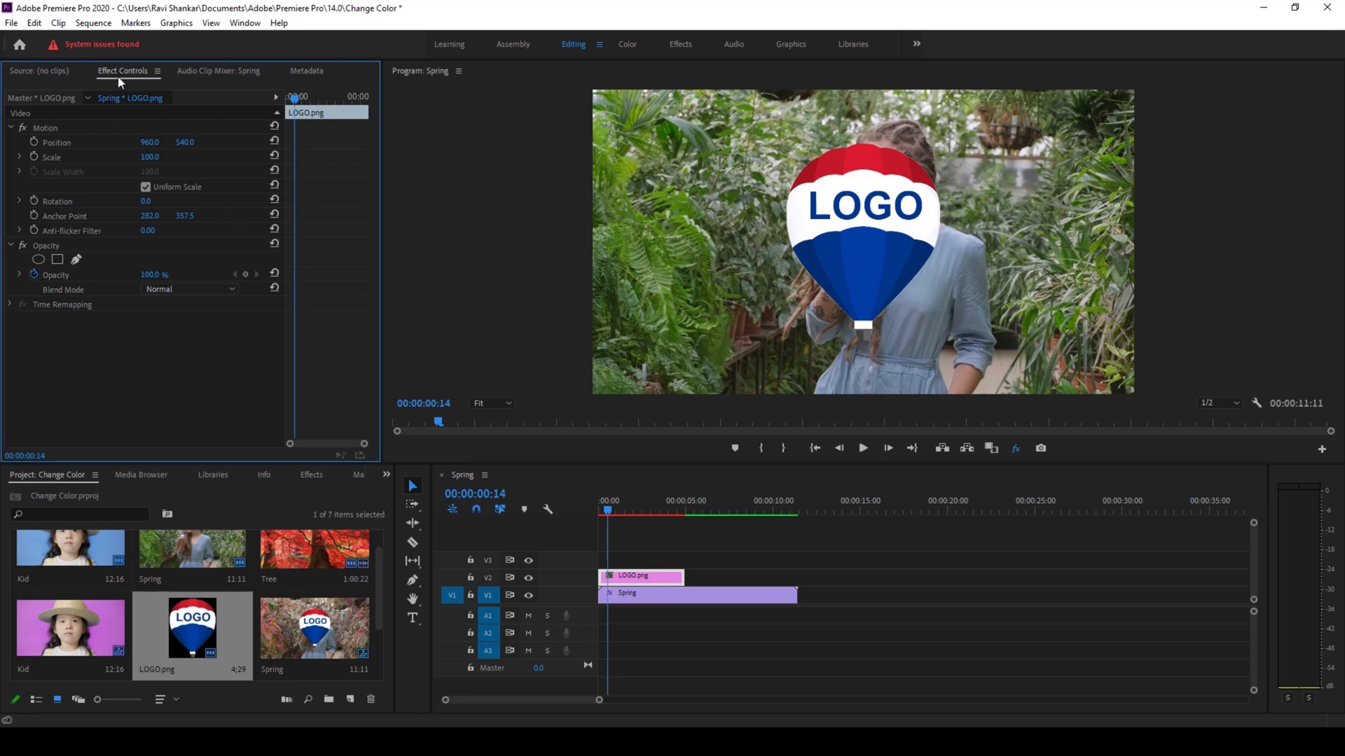
pyautogui.moveTo(149, 142); pyautogui.dragTo(137, 142)
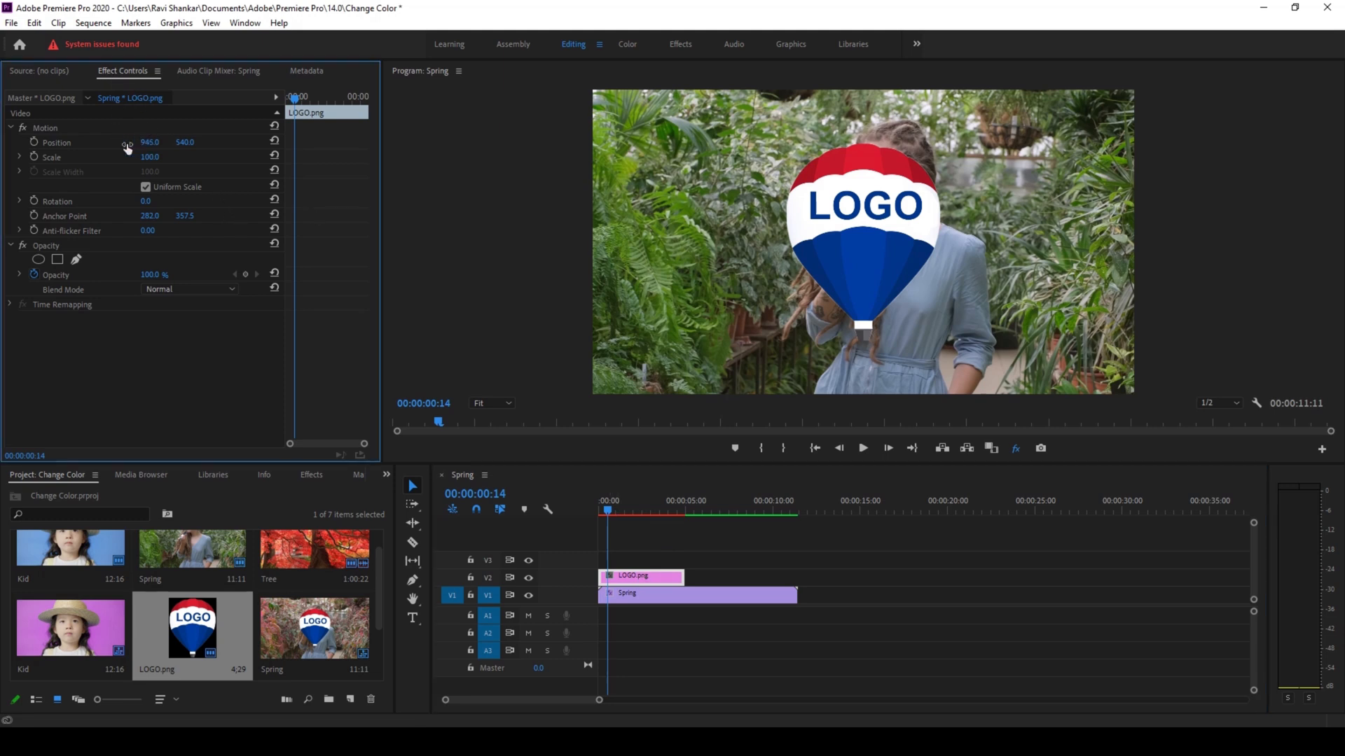
pyautogui.moveTo(149, 141); pyautogui.dragTo(132, 141)
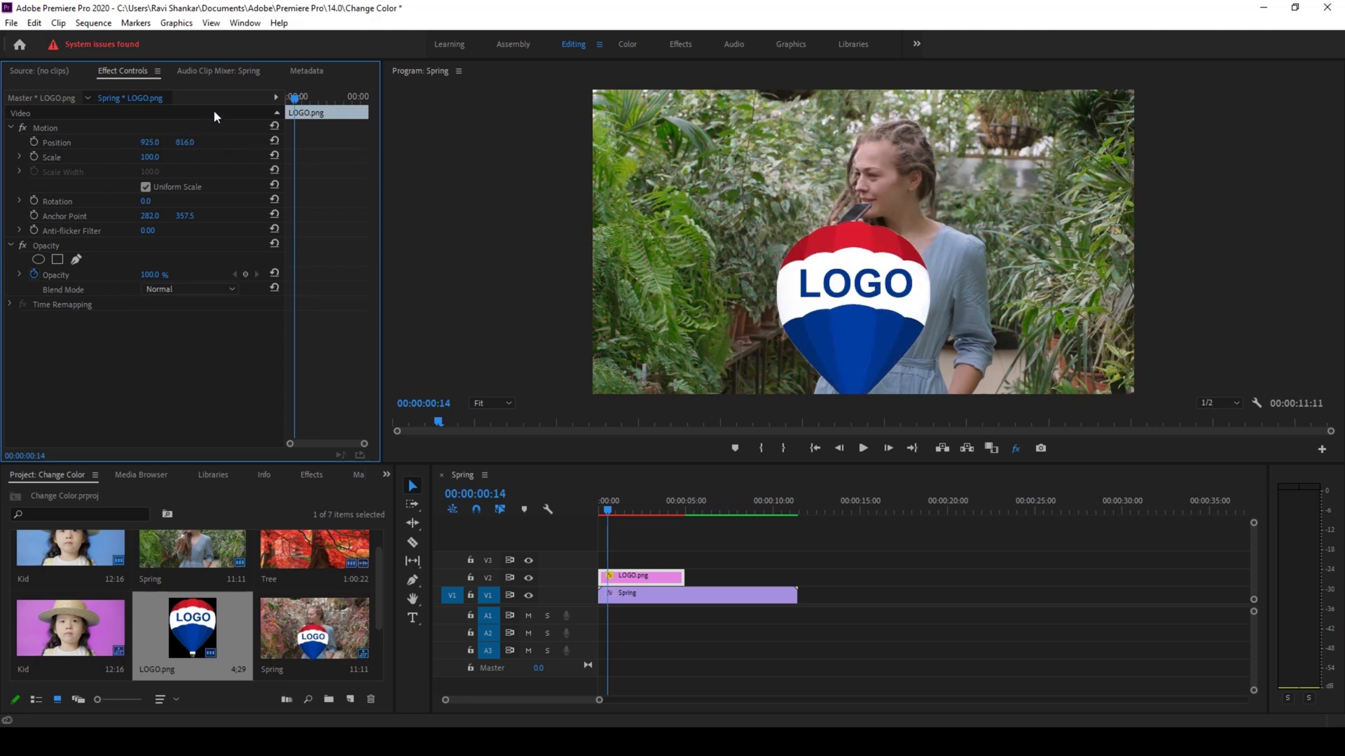
pyautogui.moveTo(301, 138)
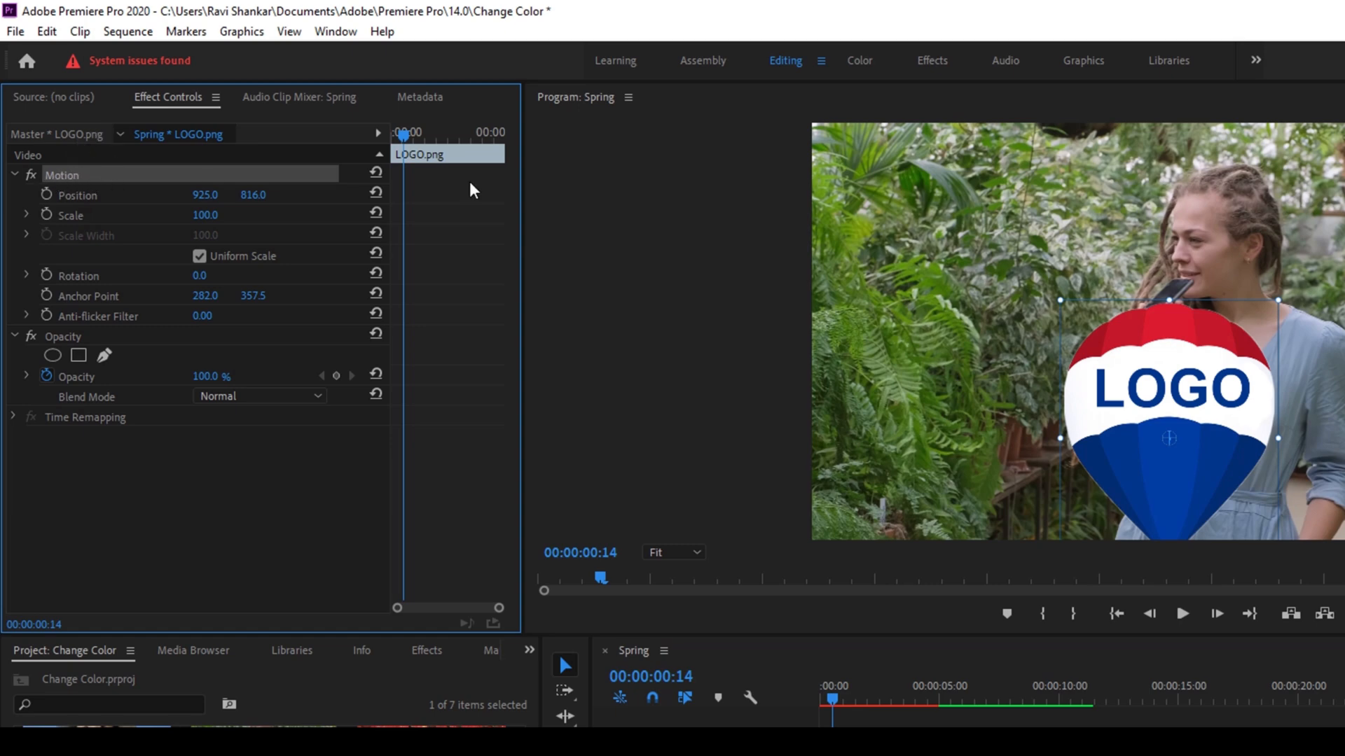
pyautogui.moveTo(1277, 301)
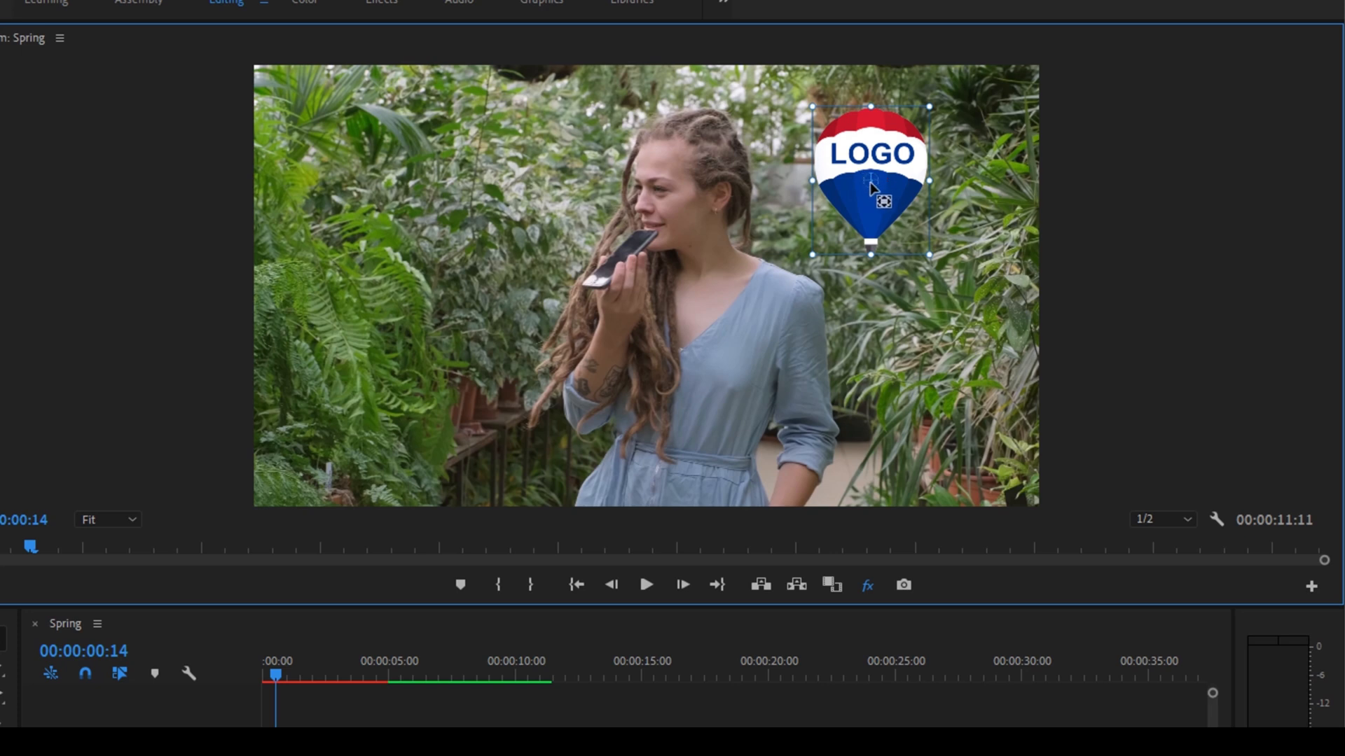
pyautogui.moveTo(832, 197)
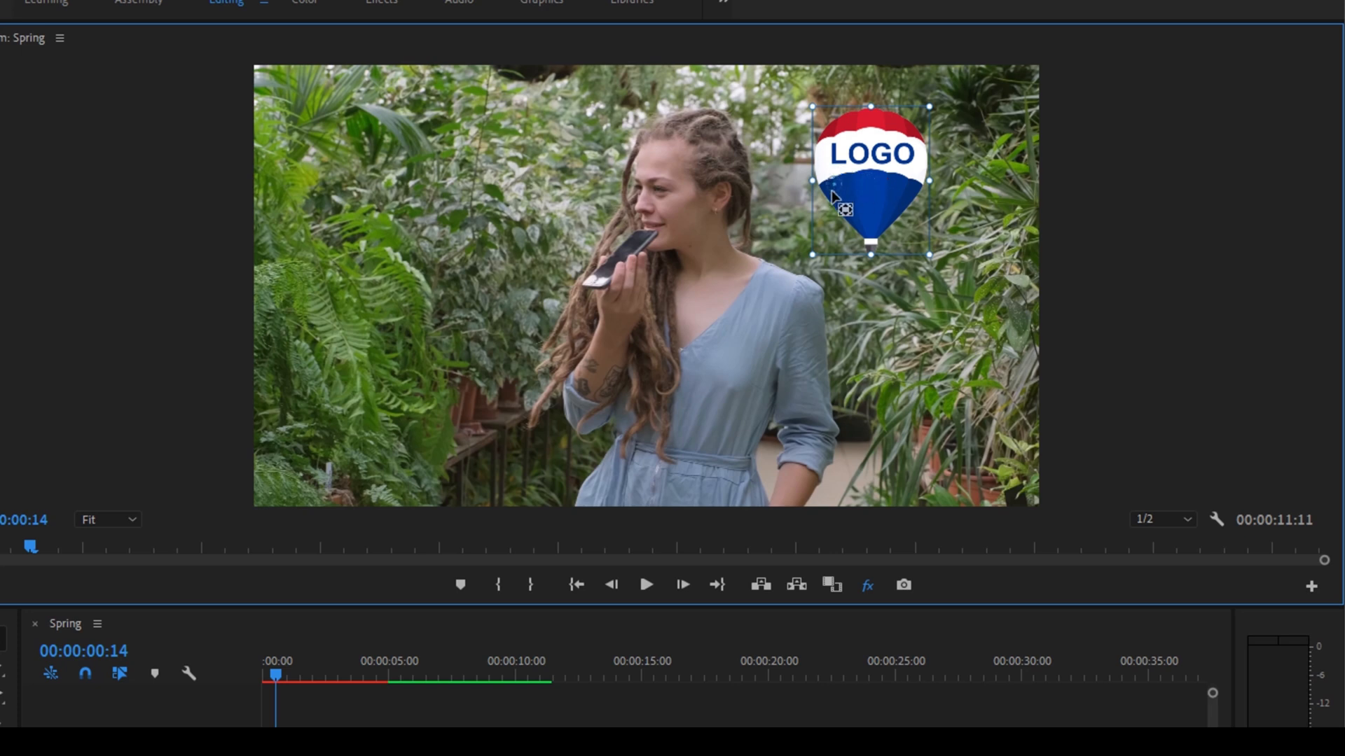
pyautogui.moveTo(828, 257)
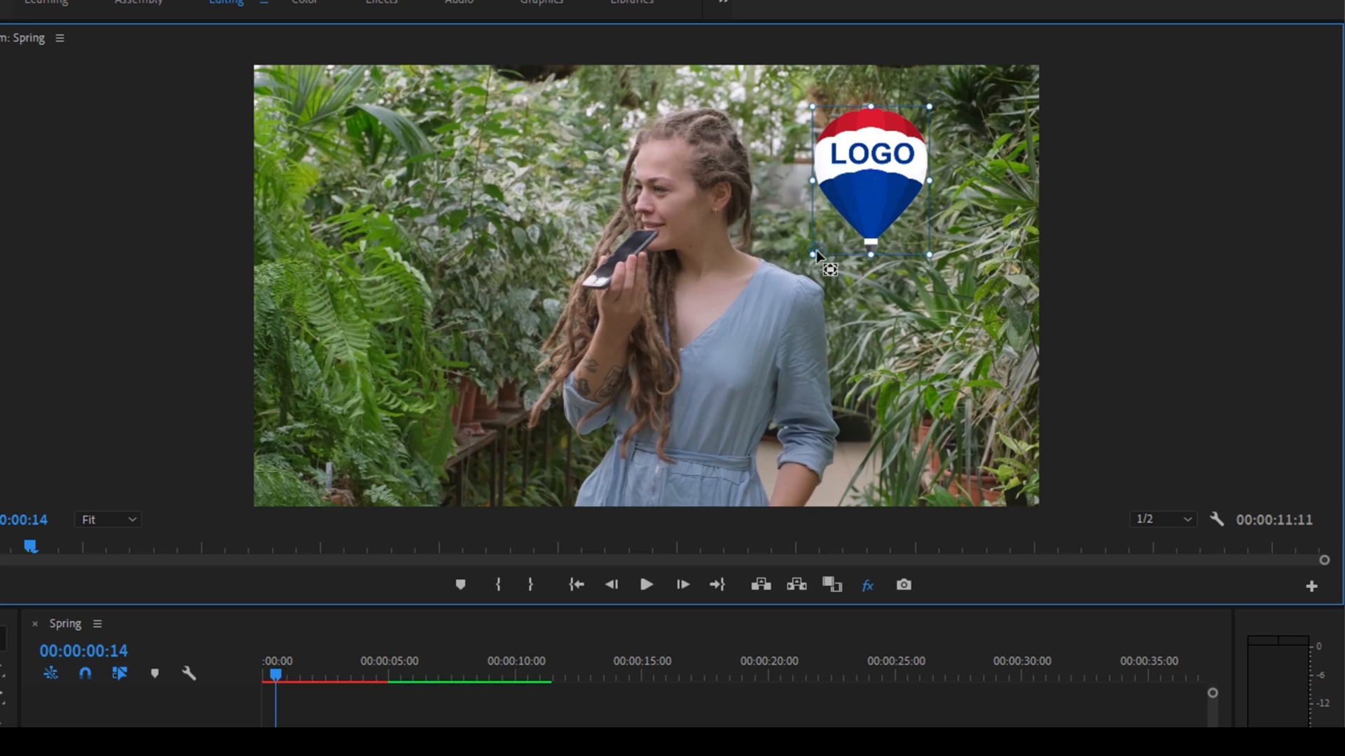
pyautogui.moveTo(887, 176)
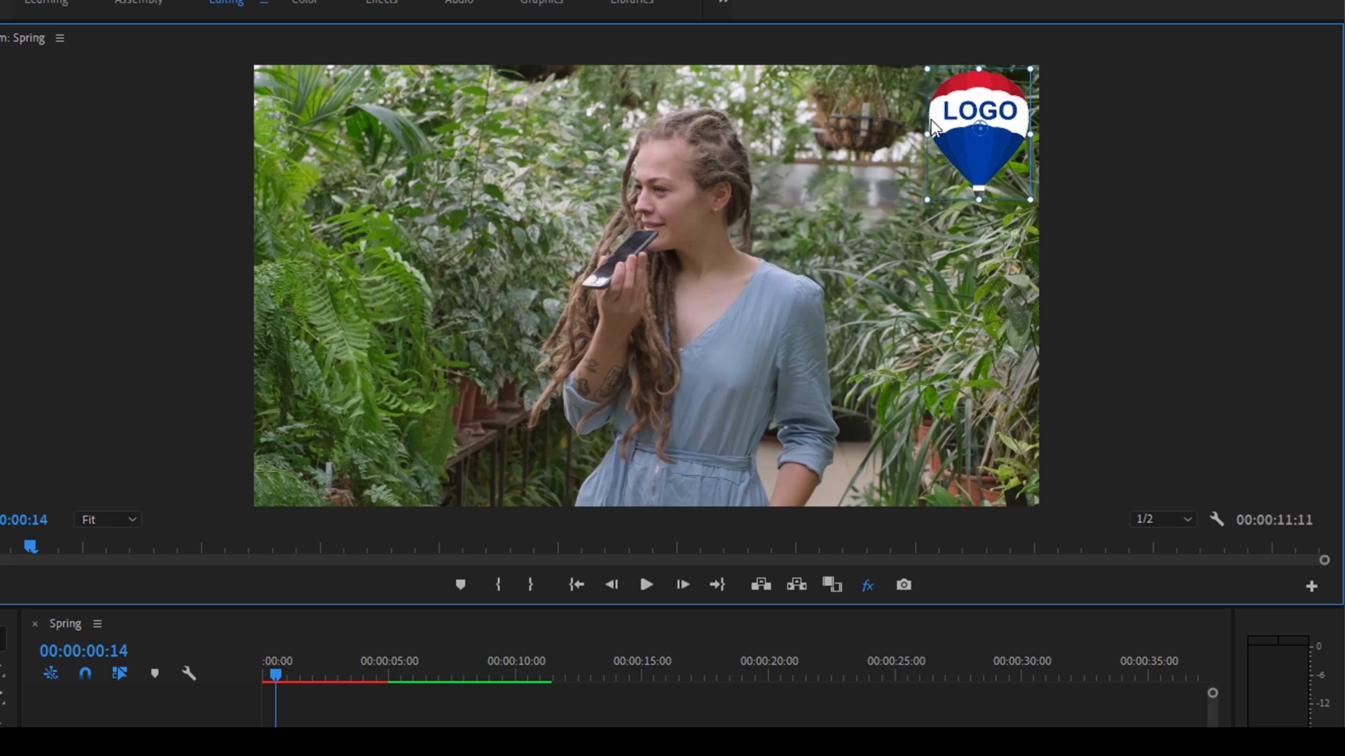
pyautogui.moveTo(1089, 358)
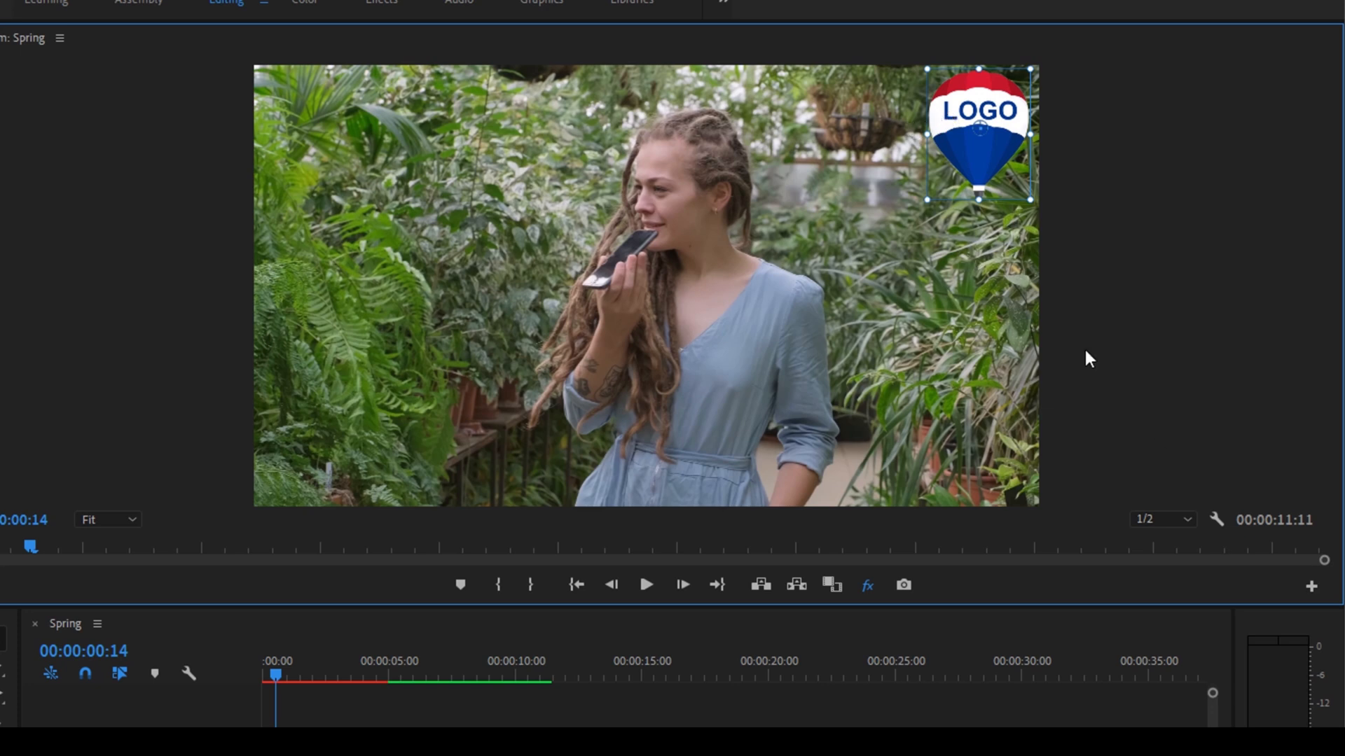
pyautogui.moveTo(1310, 590)
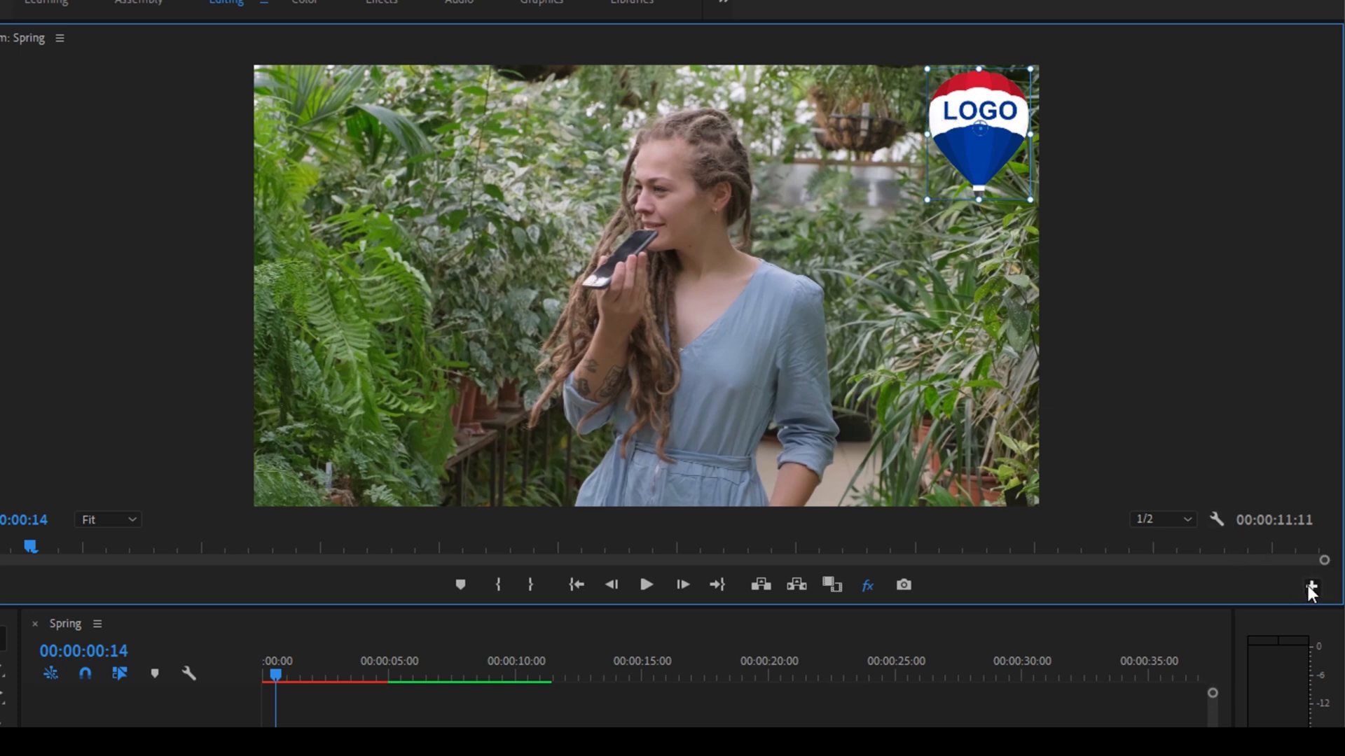
# - Add the Snap in Program Monitor button to the Program Monitor toolbar via Button Editor
pyautogui.click(1310, 584)
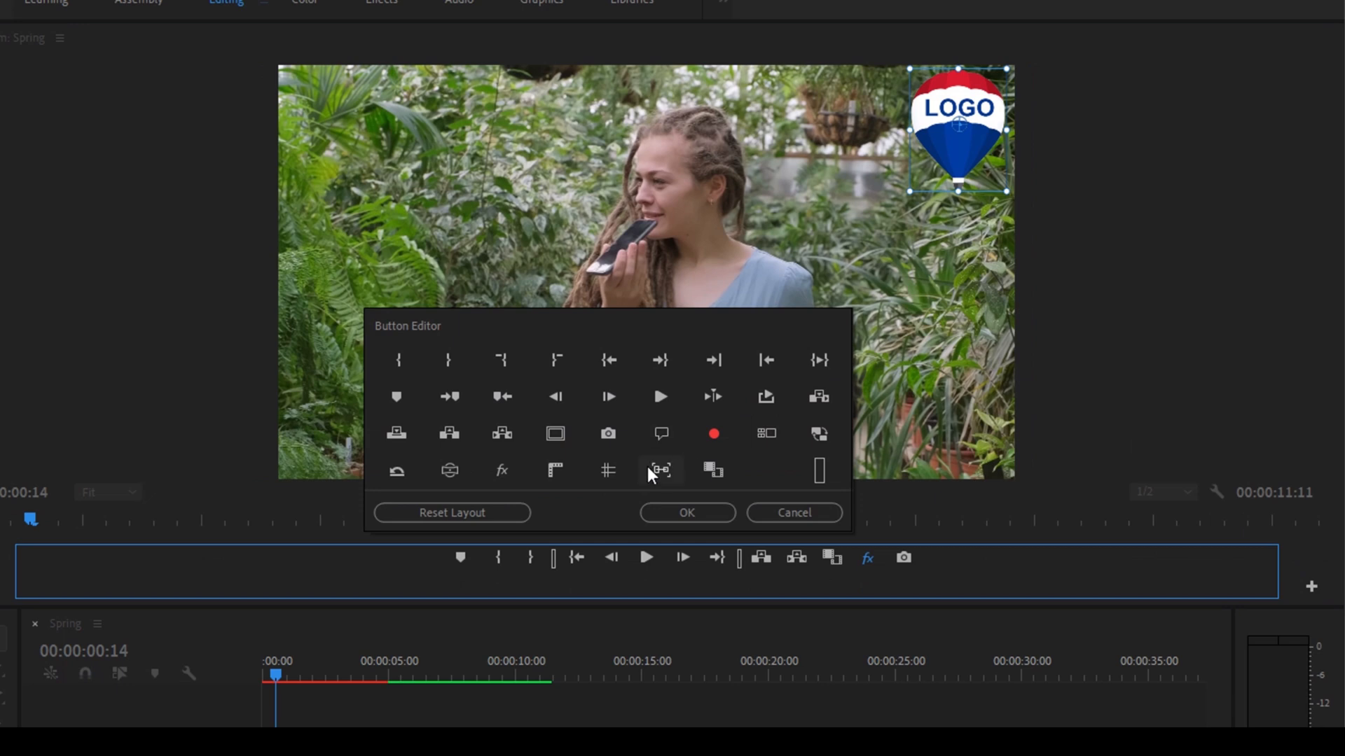
pyautogui.moveTo(660, 470)
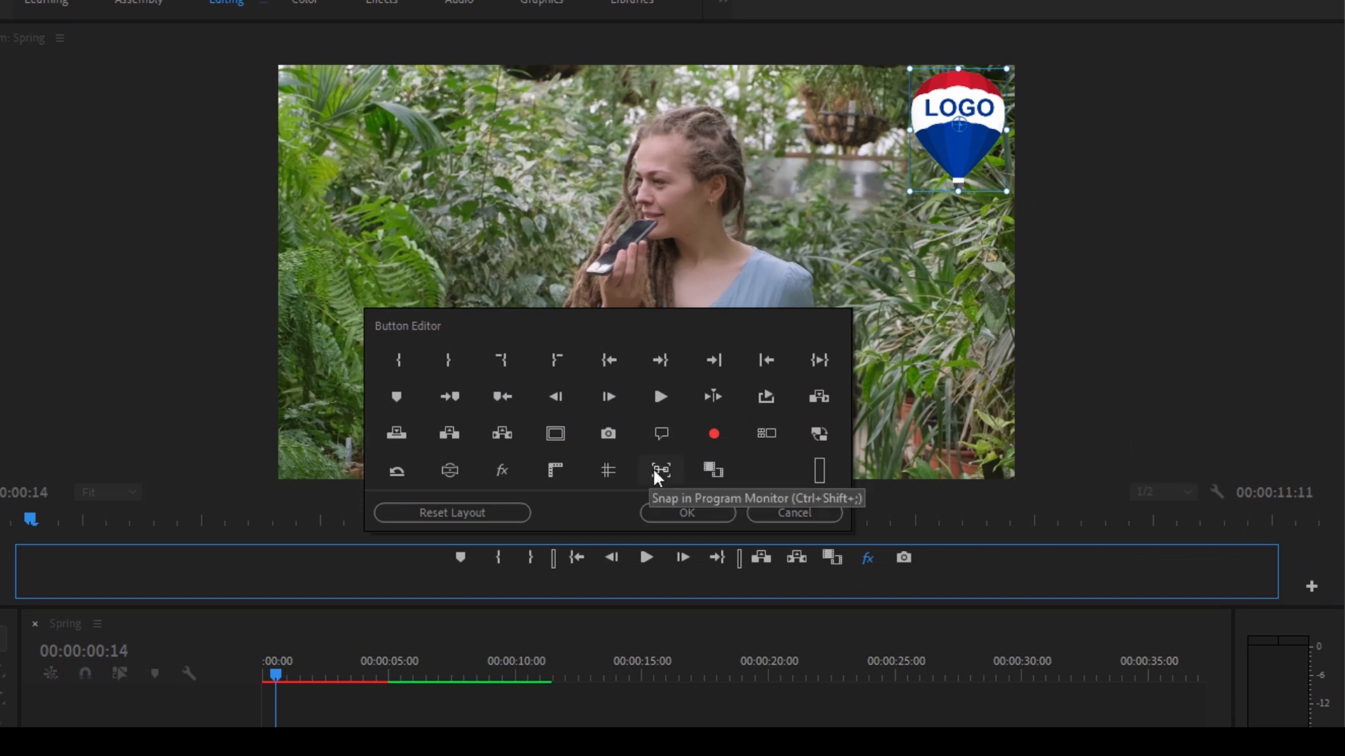
pyautogui.moveTo(924, 560)
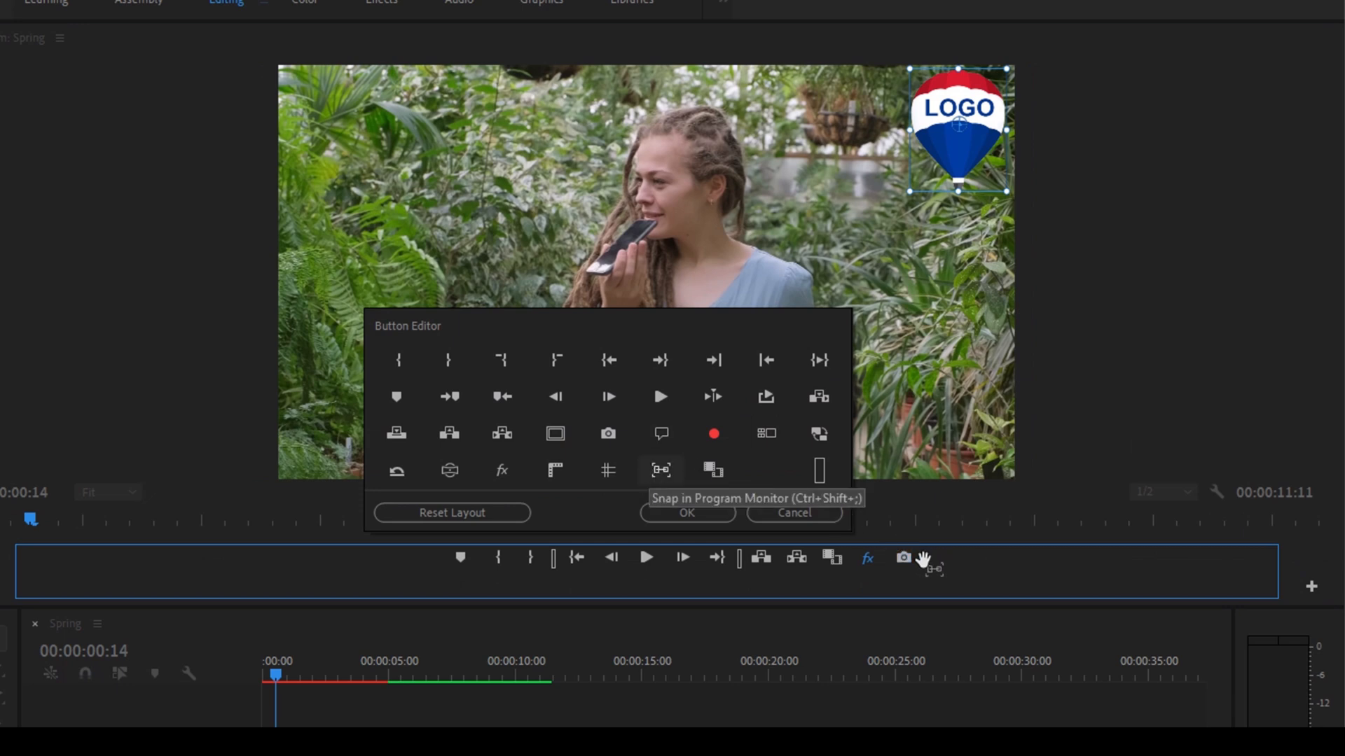
pyautogui.click(686, 513)
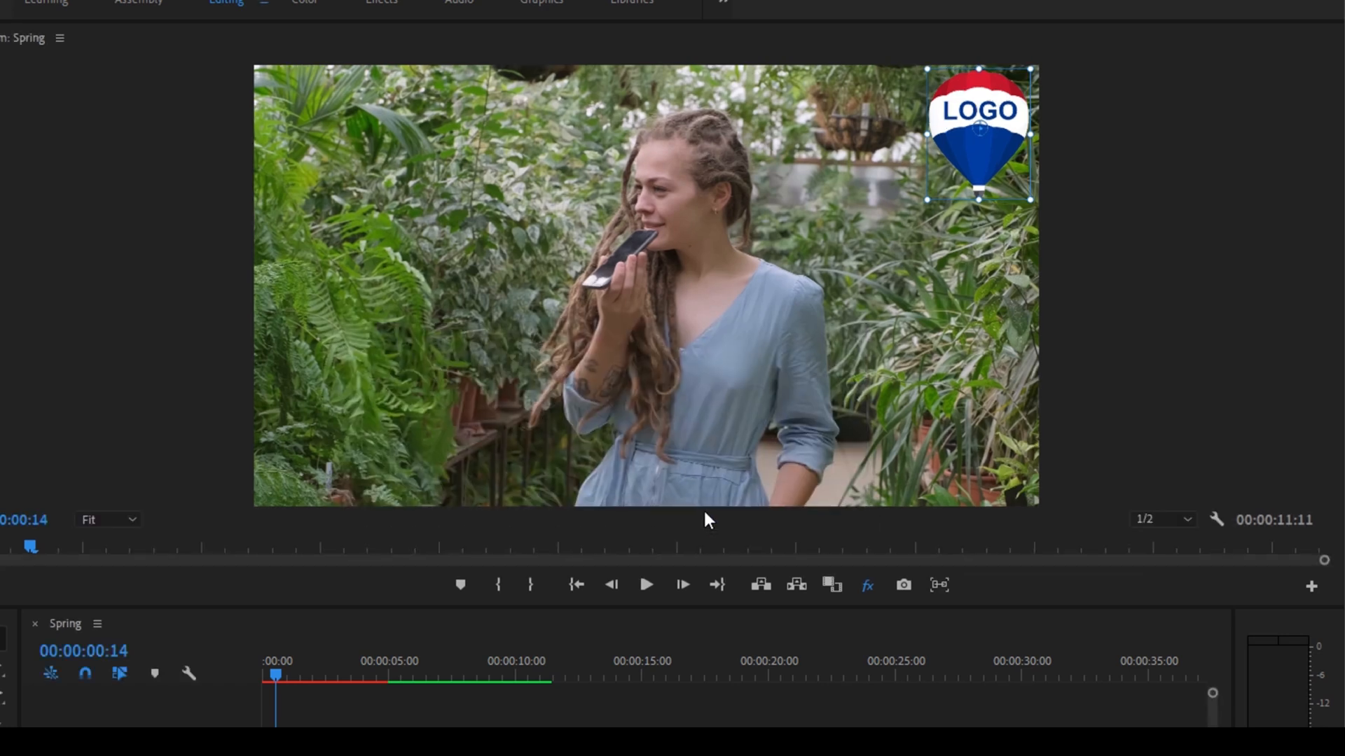